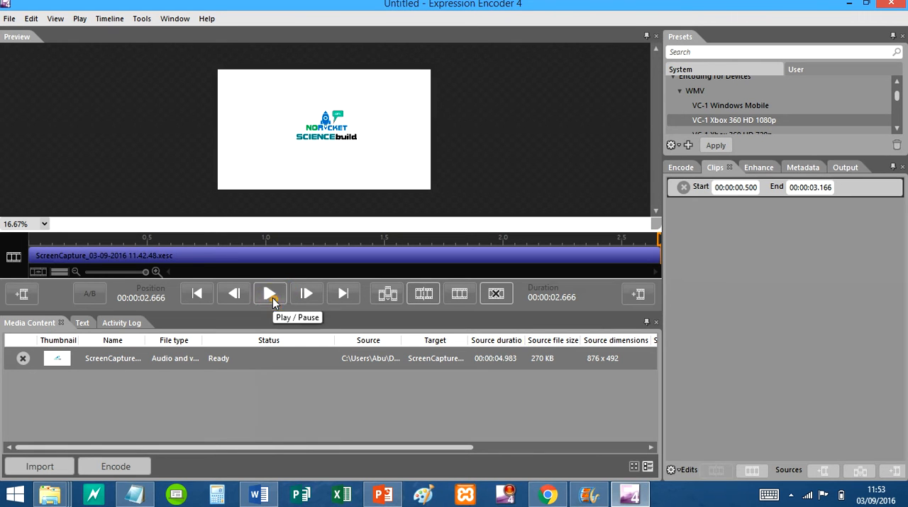
Play a preview of the loaded screen-capture clip
left_click(270, 293)
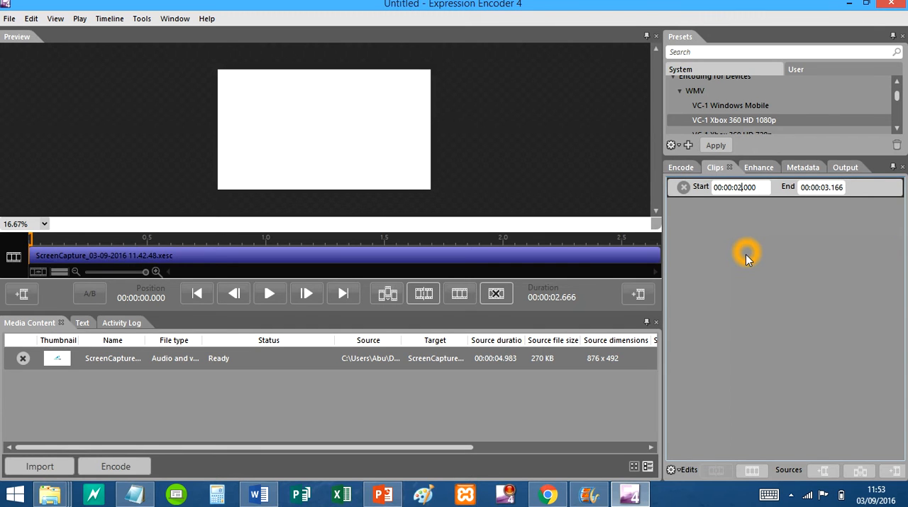
Apply the 00:00:02.000 start, preview the shortened clip, then change Start to 00:00:01.000
left_click(270, 292)
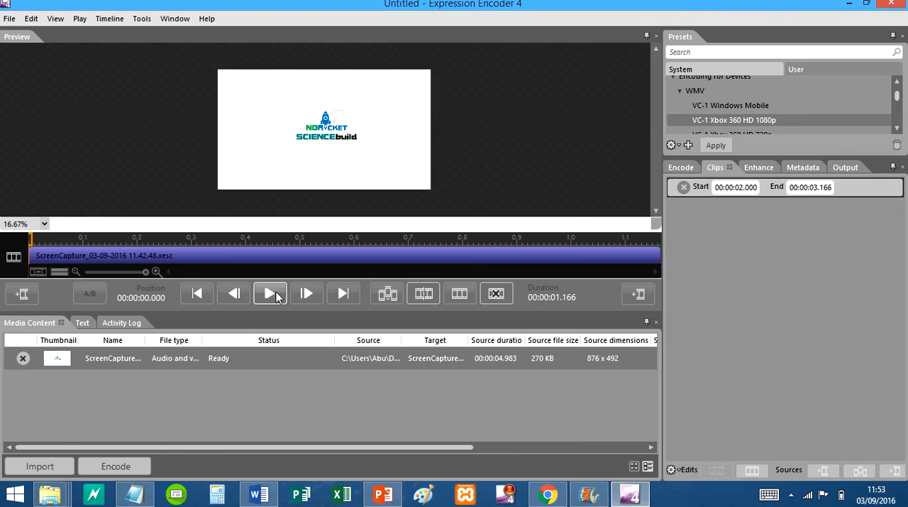
left_click(270, 293)
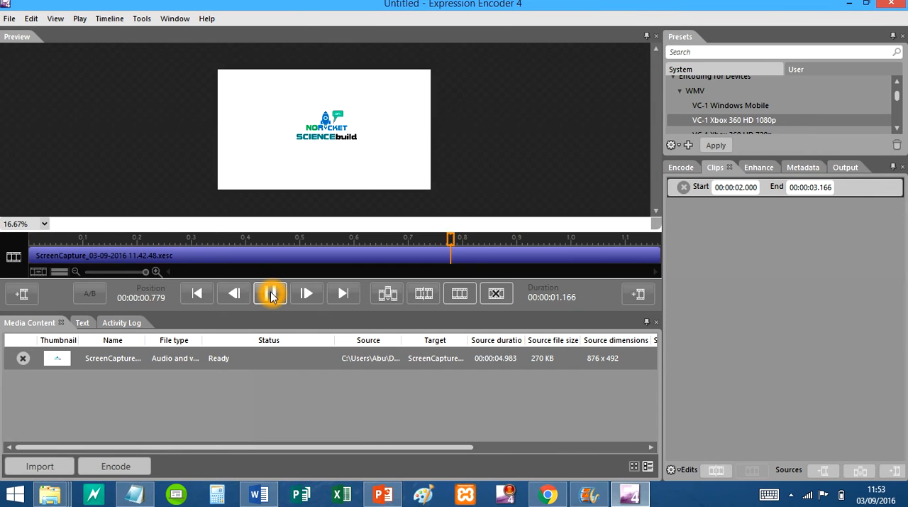
left_click(270, 293)
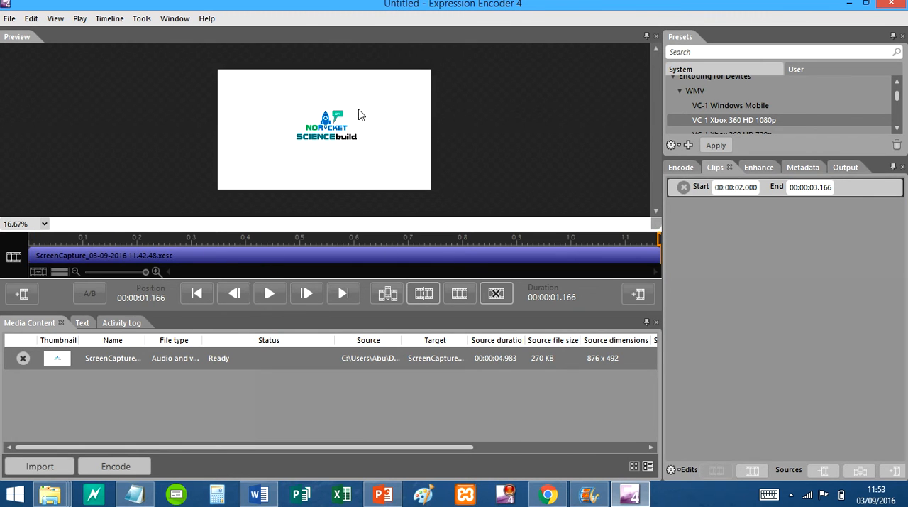
left_click(737, 187)
type("1")
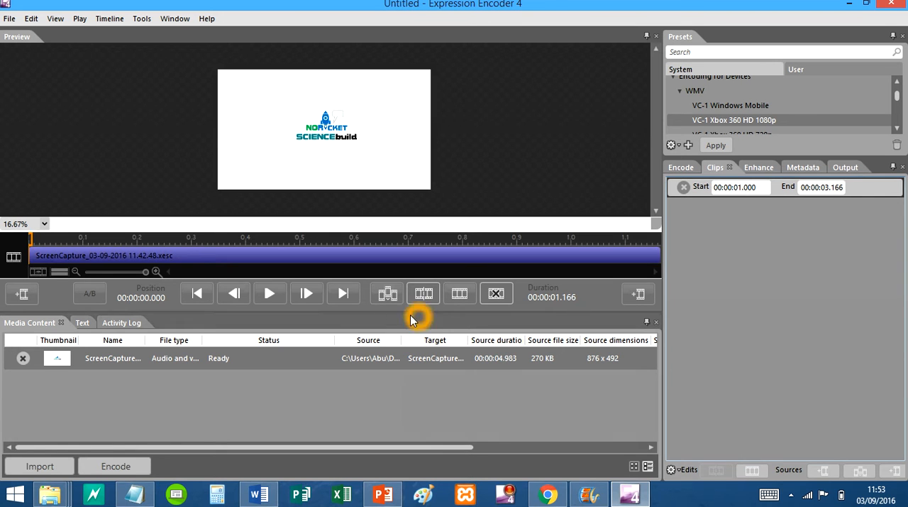
Apply the 00:00:00.000 start and play back the full 3.166-second clip
left_click(269, 293)
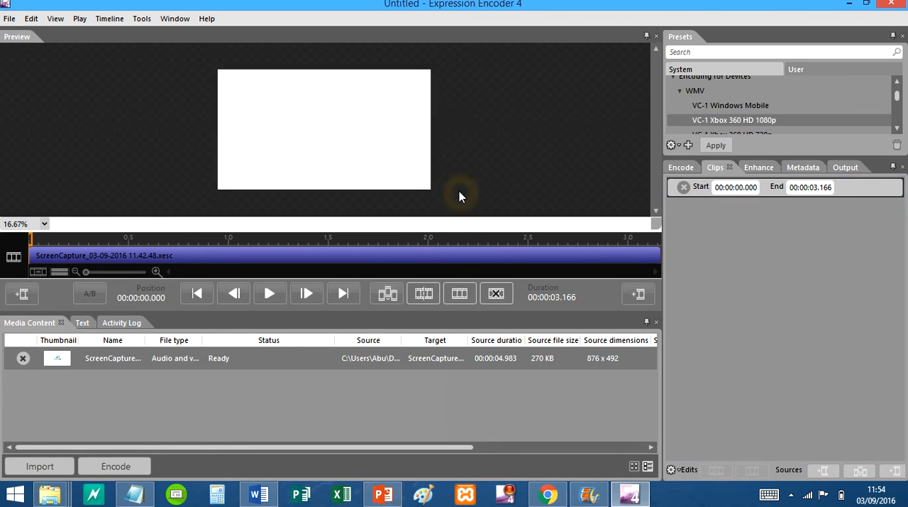
left_click(269, 293)
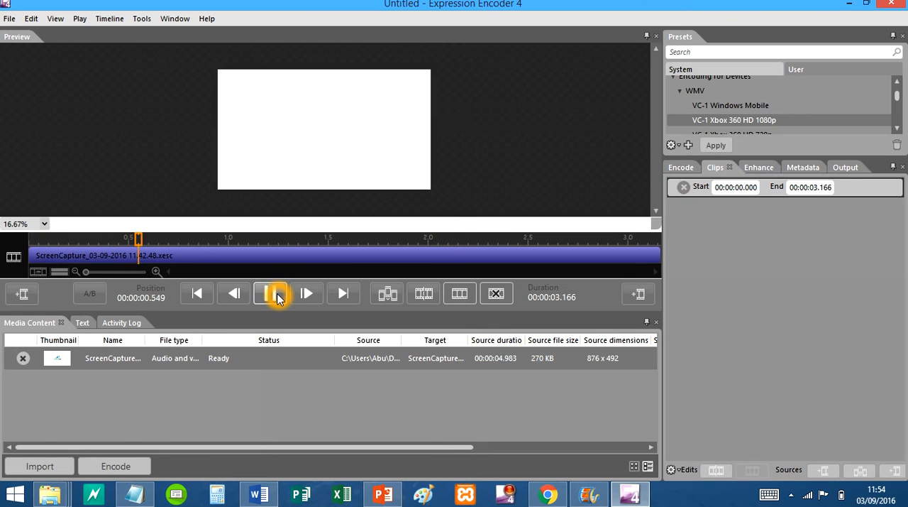
left_click(271, 293)
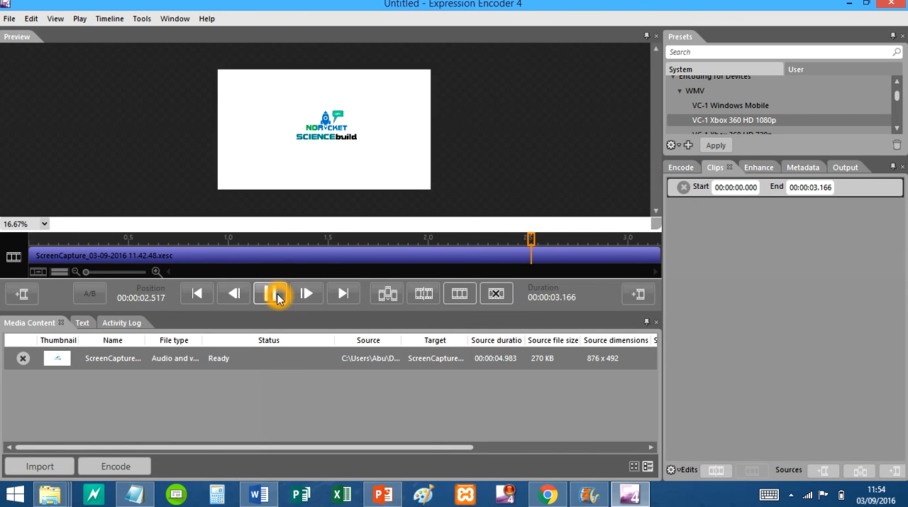
left_click(269, 293)
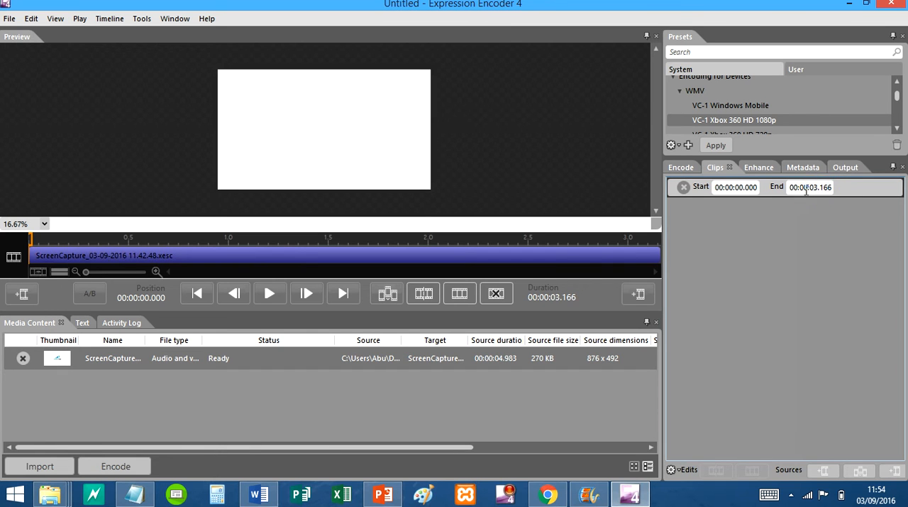
mouse_move(659, 254)
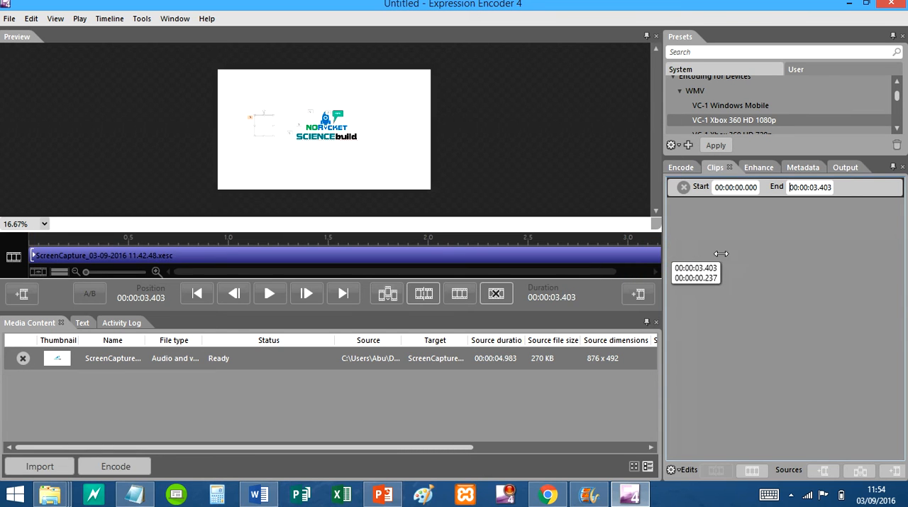
Drag the clip's end on the timeline until End reads 00:00:03.939
left_click_drag(721, 253, 727, 253)
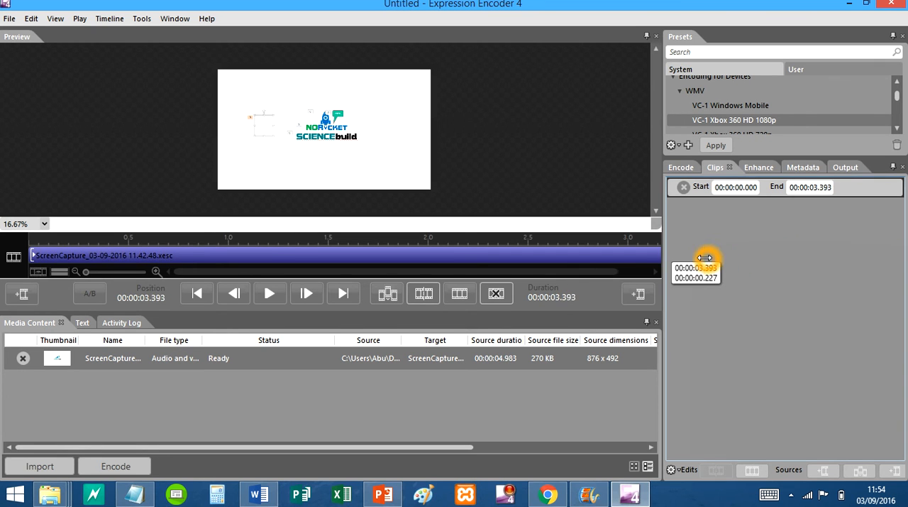
left_click_drag(706, 257, 621, 257)
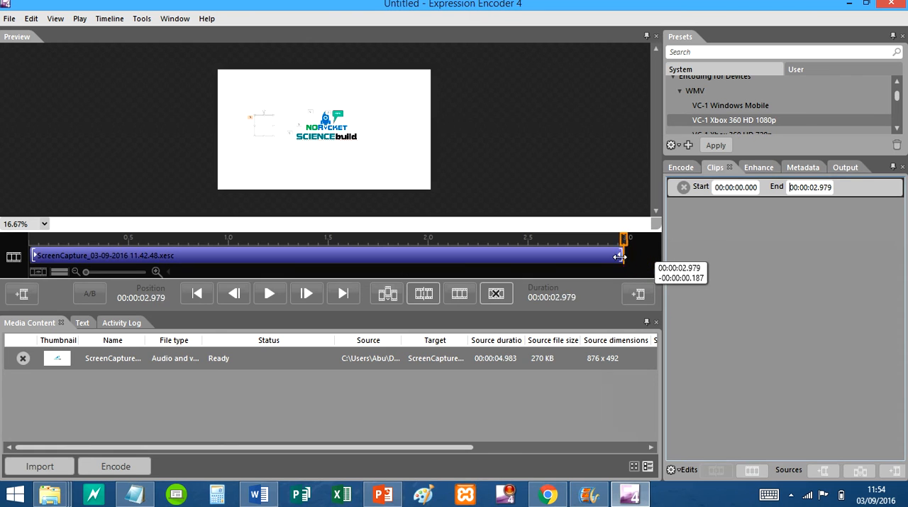
left_click_drag(619, 255, 600, 256)
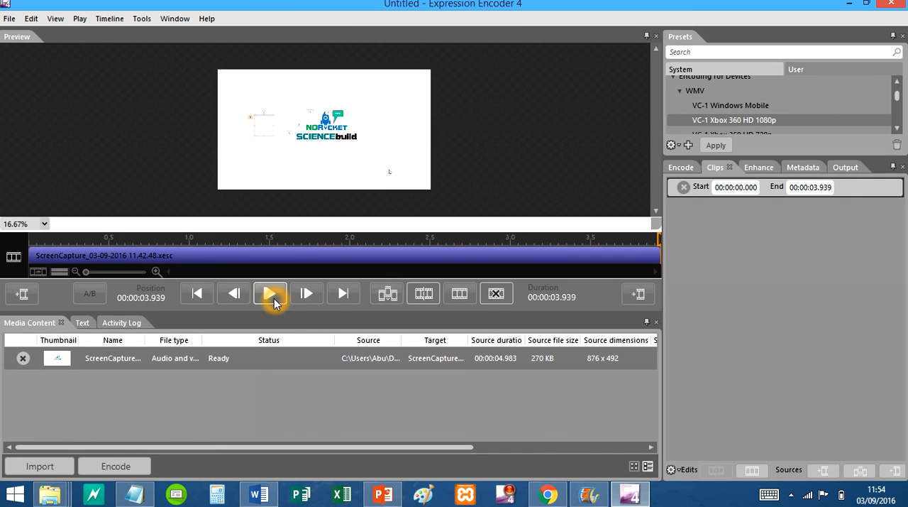
left_click(270, 293)
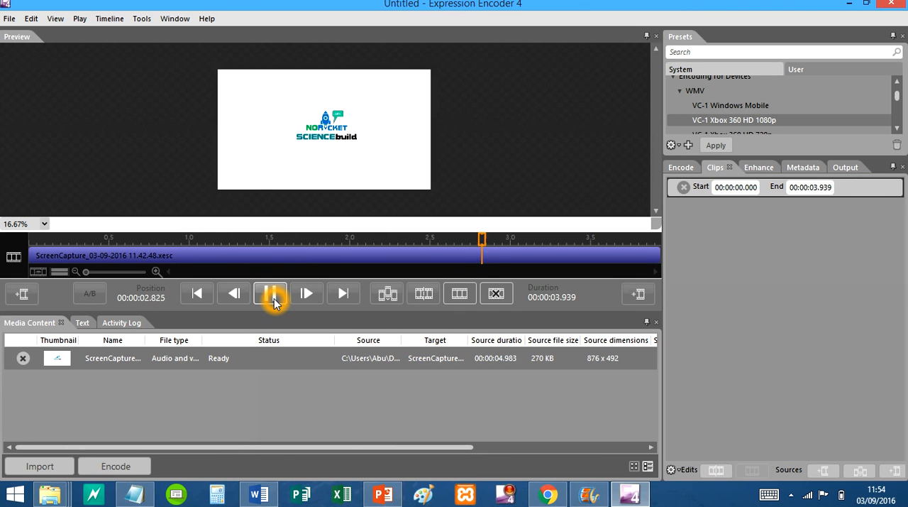
left_click(270, 293)
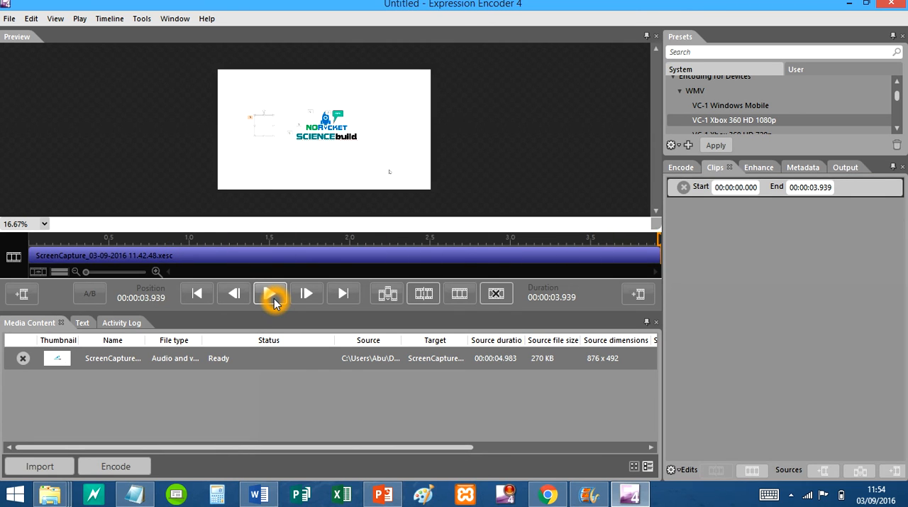
left_click(269, 292)
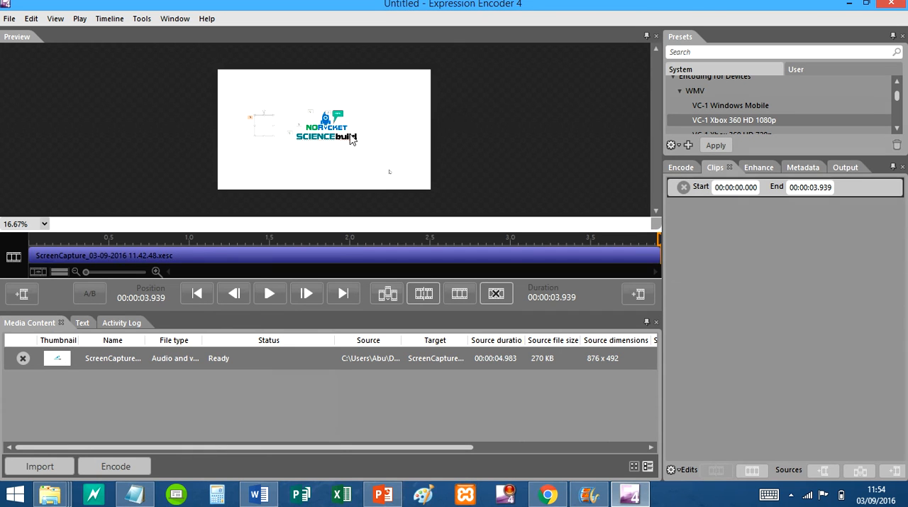
mouse_move(288, 276)
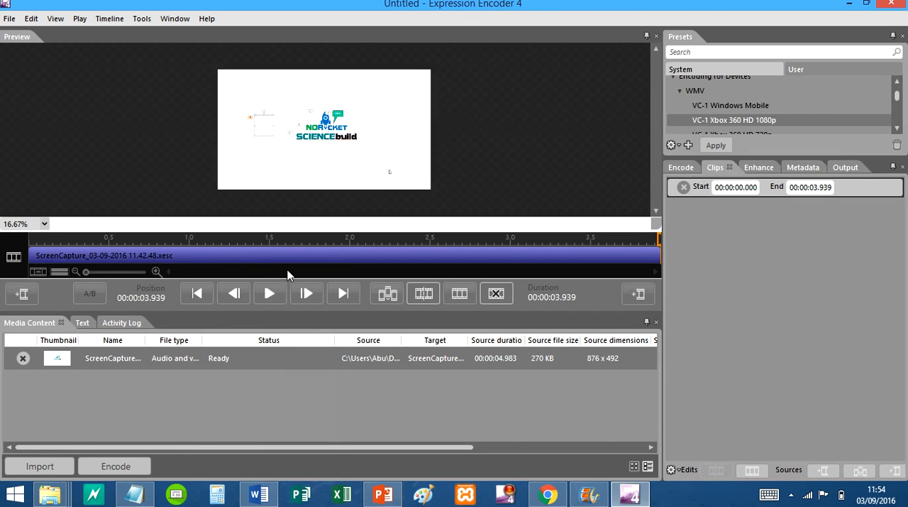
mouse_move(355, 81)
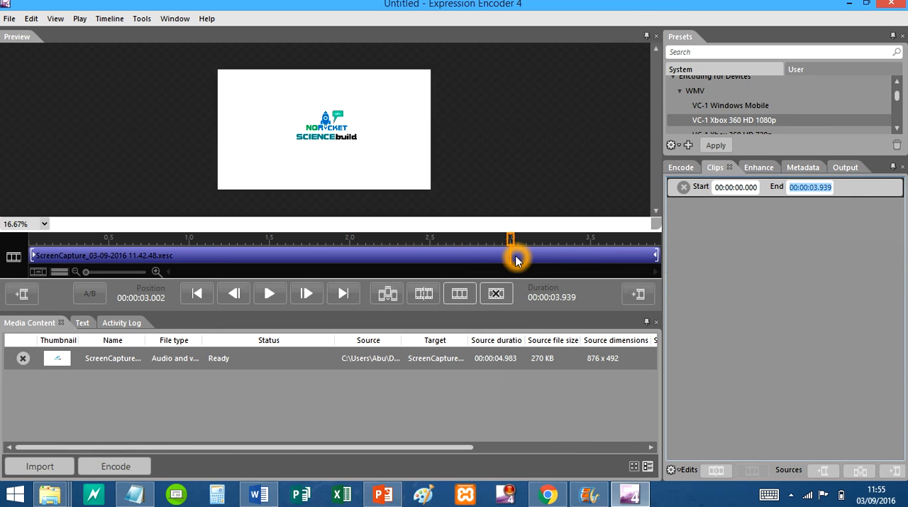
Scrub the playhead into the tail, then pull the clip end back to 00:00:03.196
left_click_drag(511, 254, 525, 254)
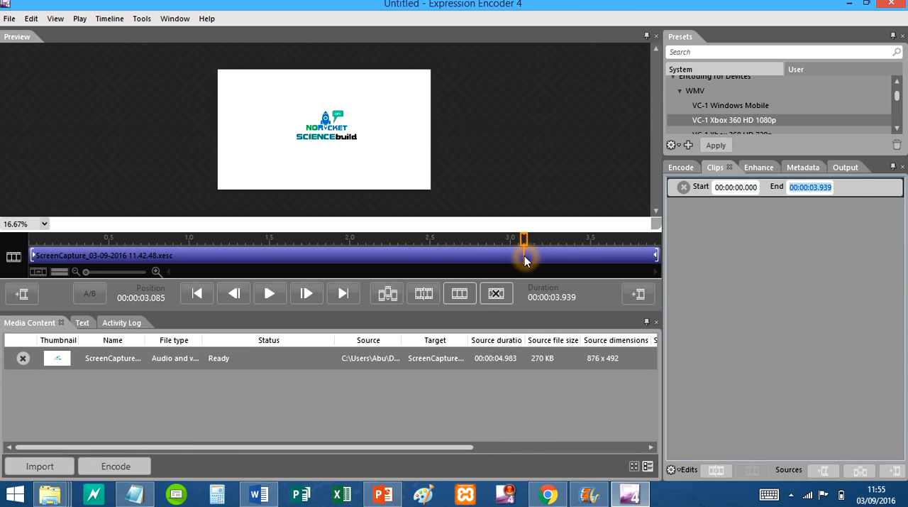
left_click_drag(523, 239, 536, 239)
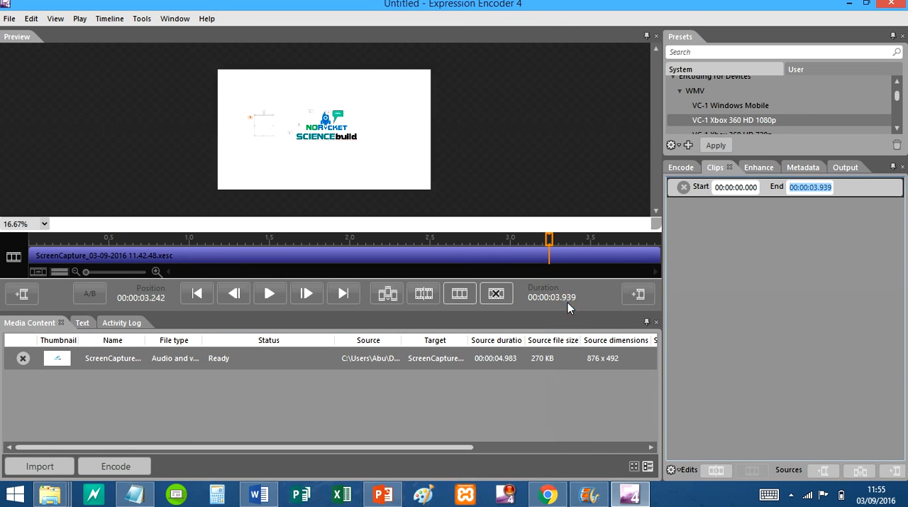
mouse_move(552, 255)
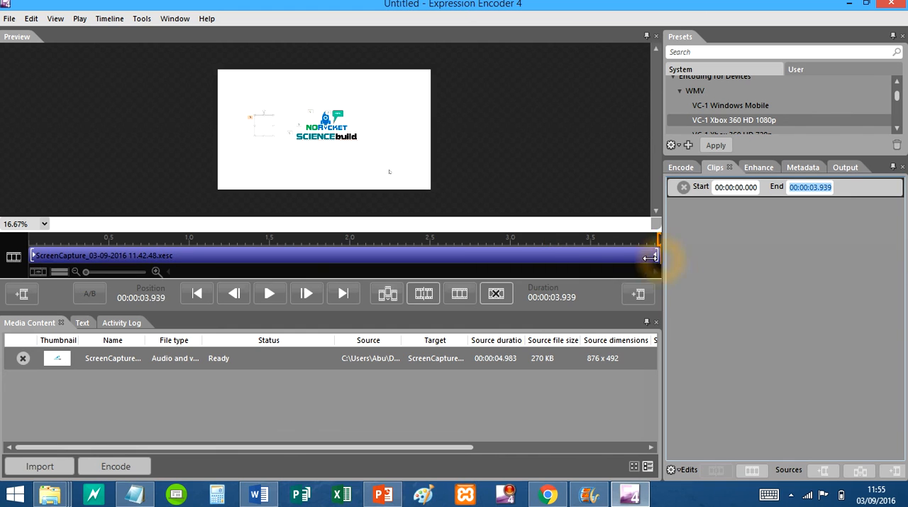
left_click_drag(649, 257, 550, 257)
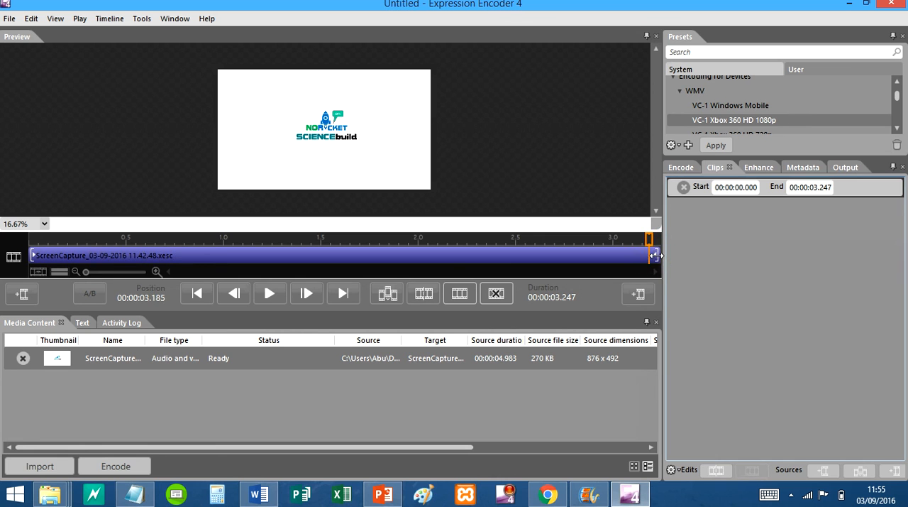
left_click_drag(651, 256, 651, 258)
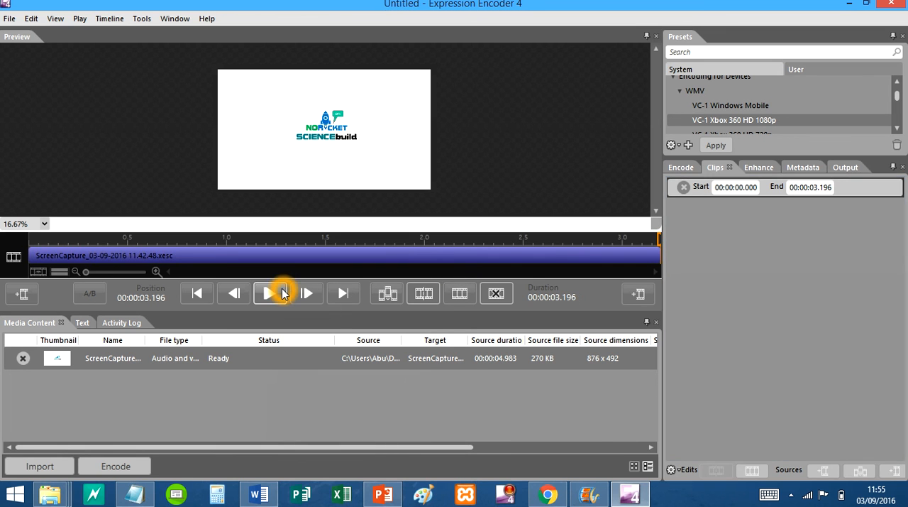
left_click(268, 293)
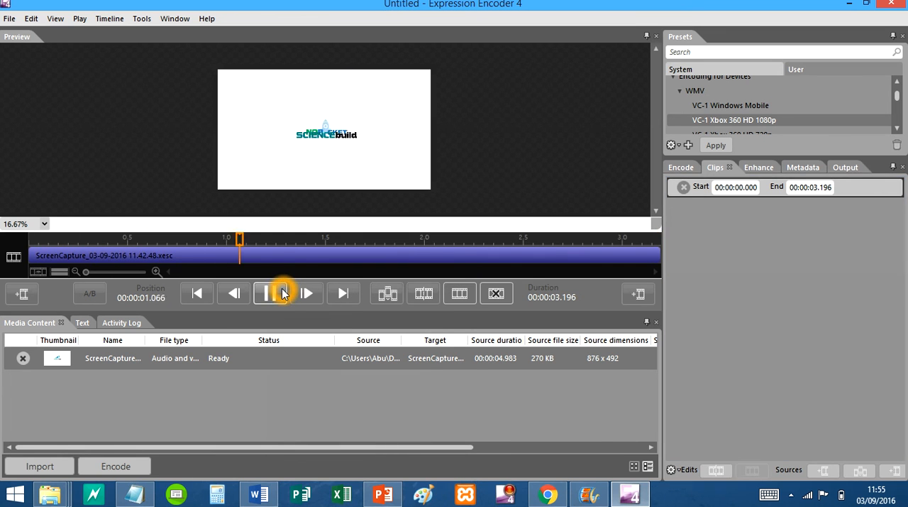
left_click(268, 292)
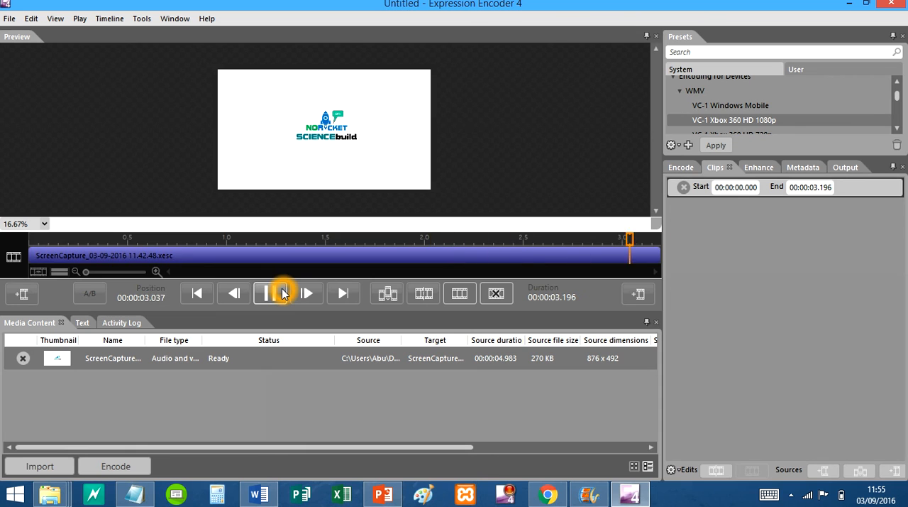
left_click(268, 292)
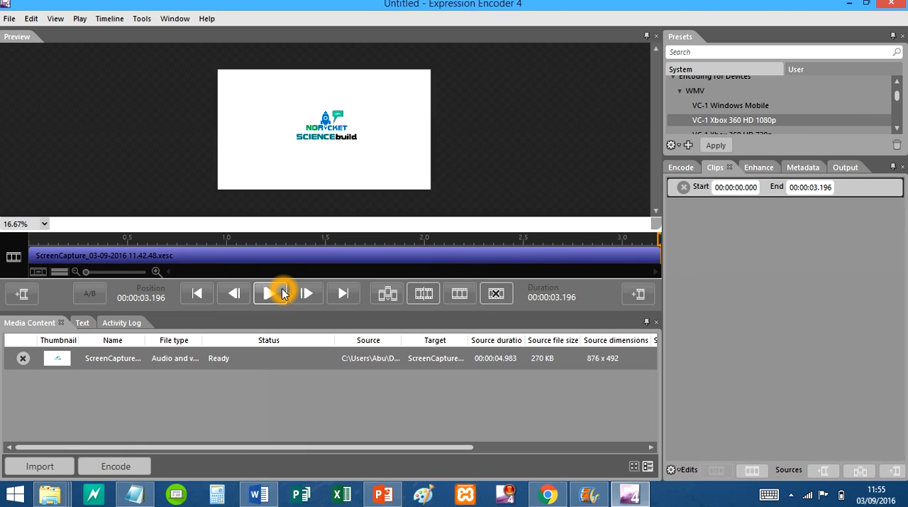